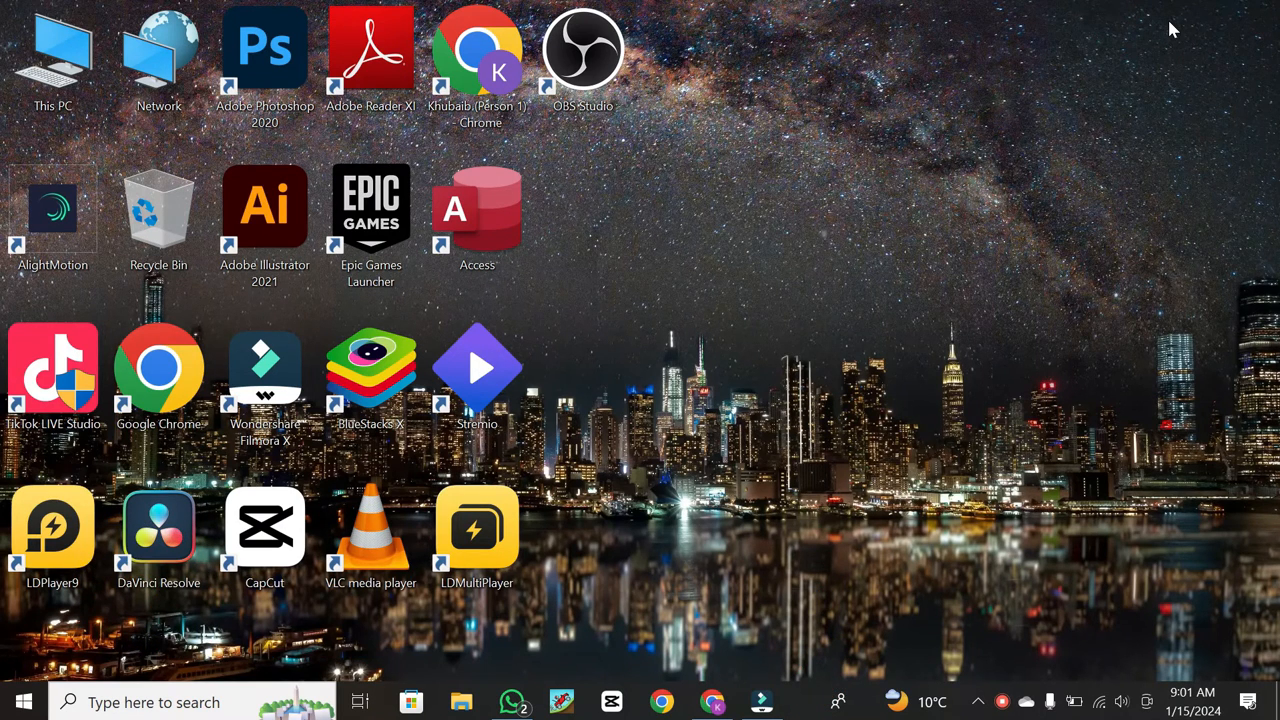
mouse_move(708, 701)
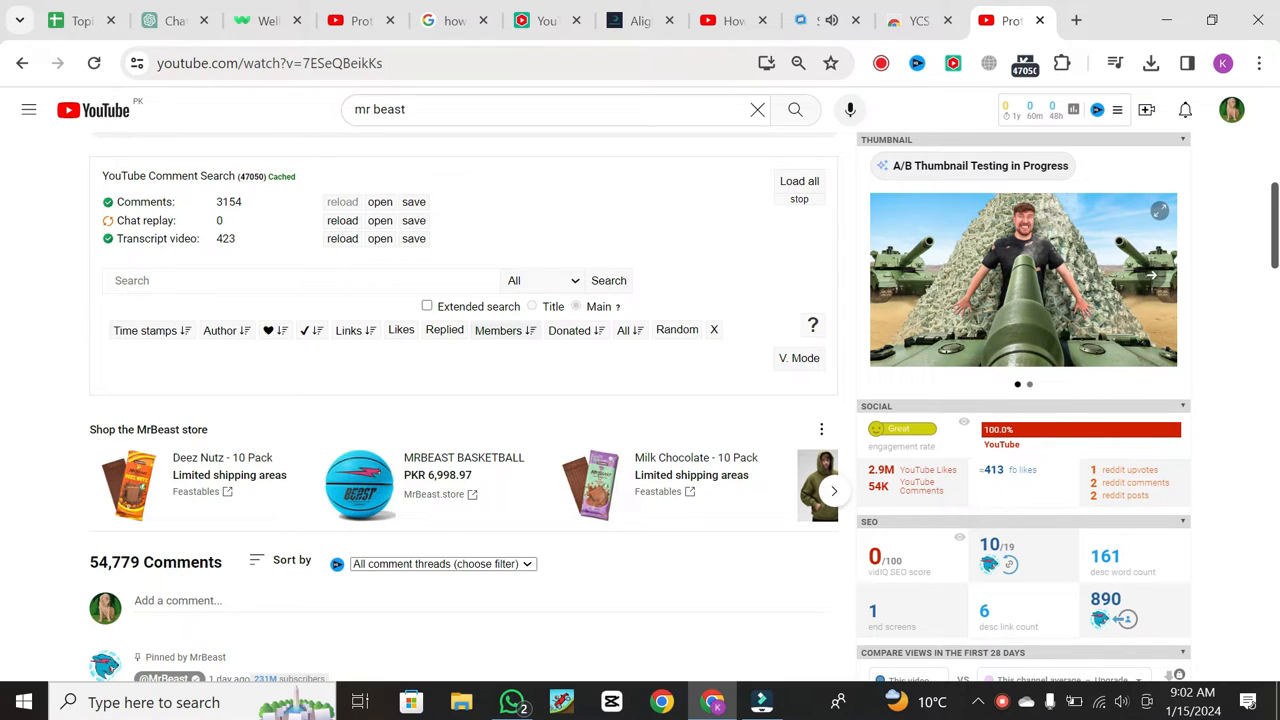
scroll("down", 3)
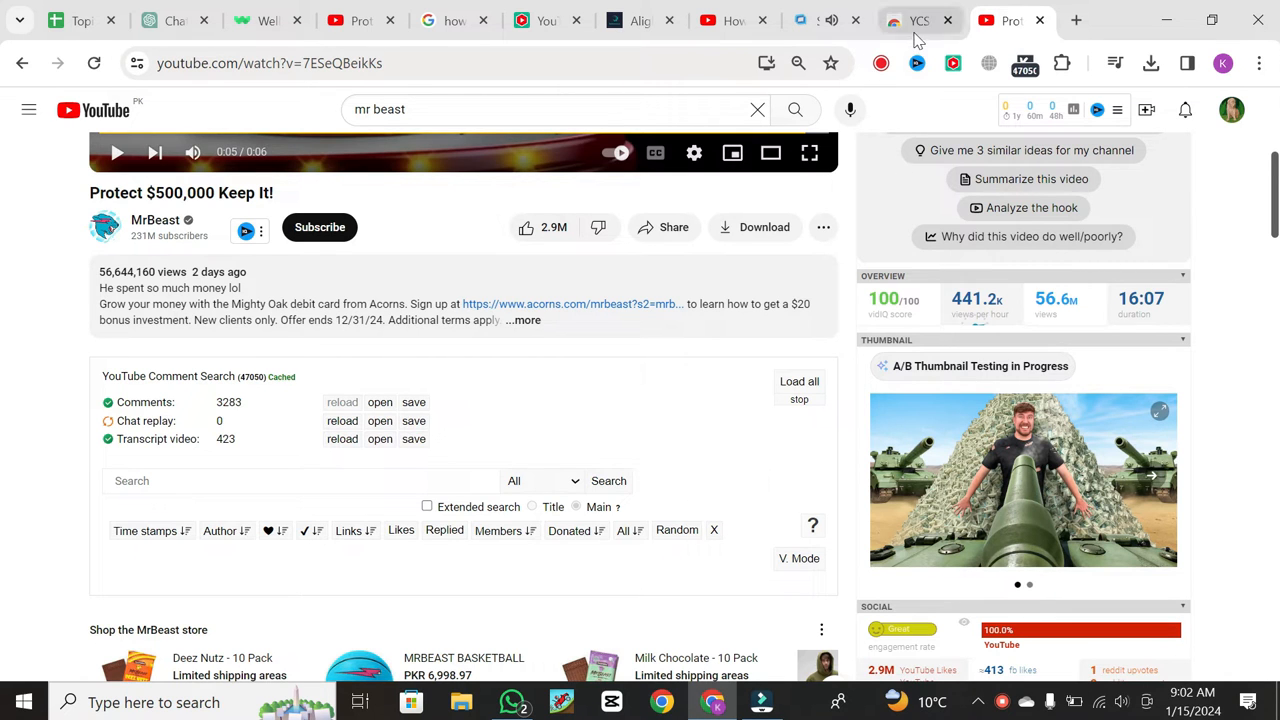
- Switch to the YCS - YouTube Comment Search Chrome Web Store listing tab
left_click(920, 20)
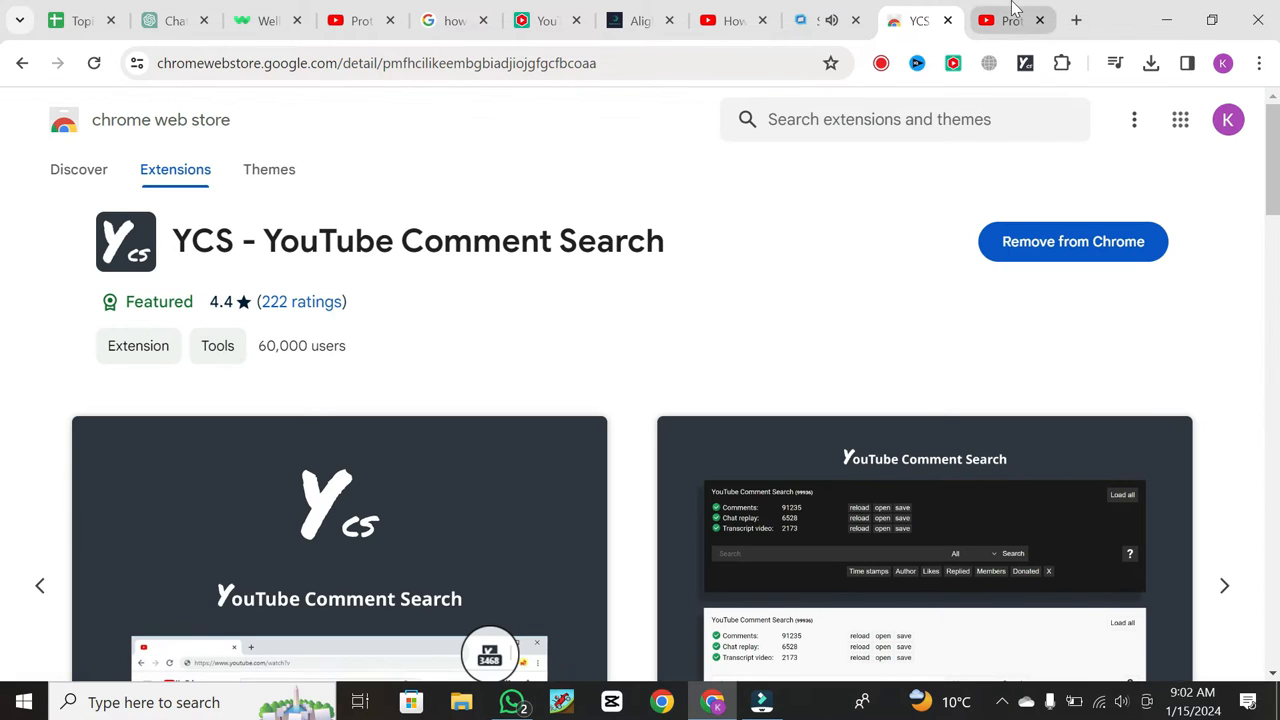
mouse_move(1010, 18)
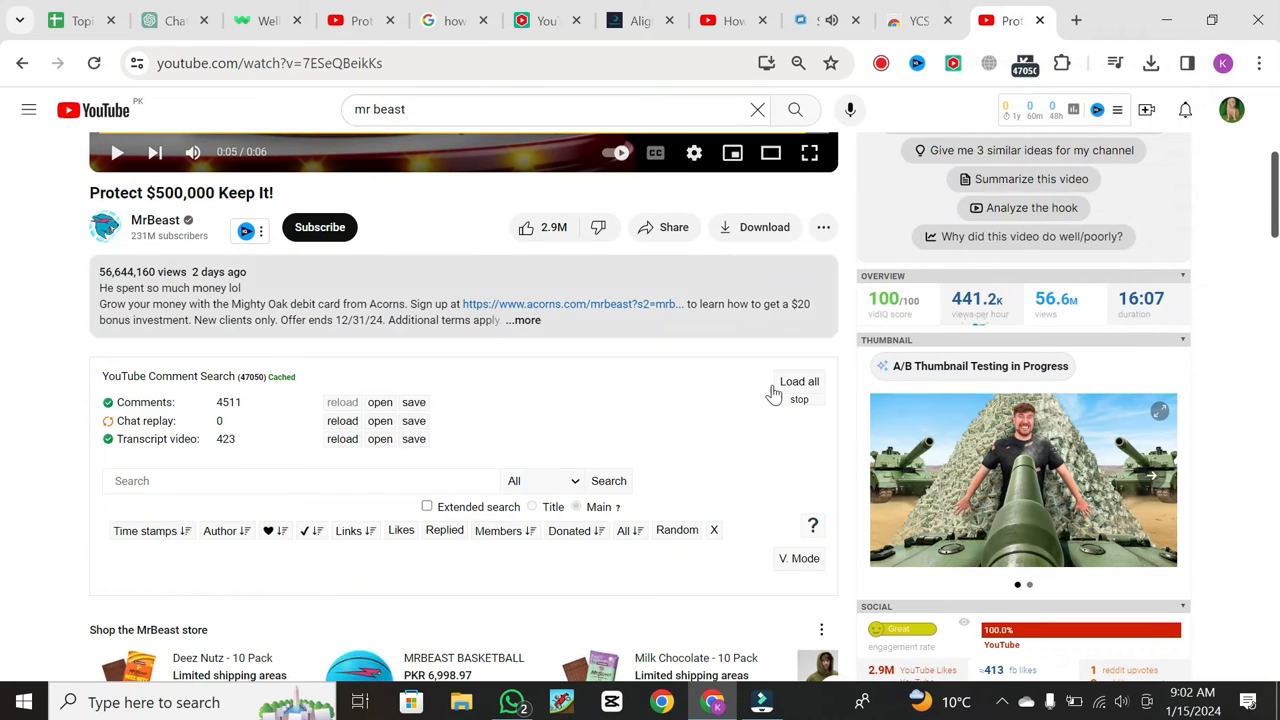
- Start loading all of the MrBeast video's comments into the YCS panel
left_click(797, 382)
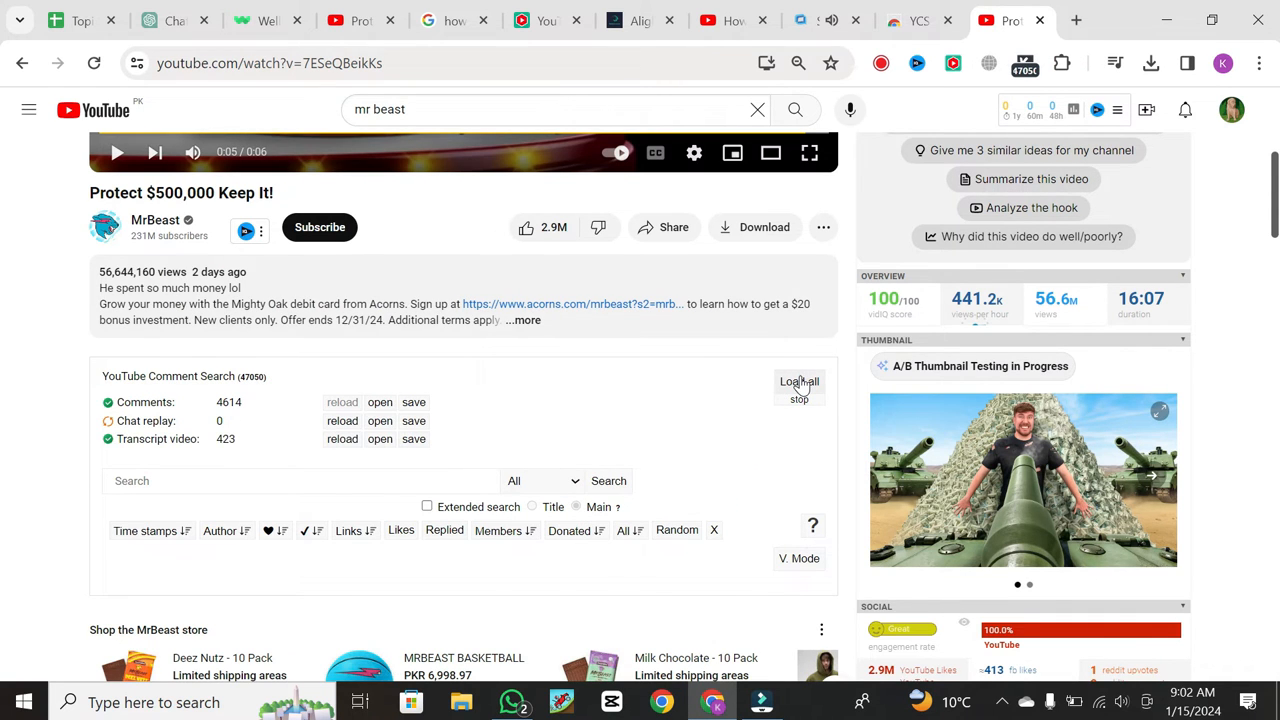
mouse_move(500, 392)
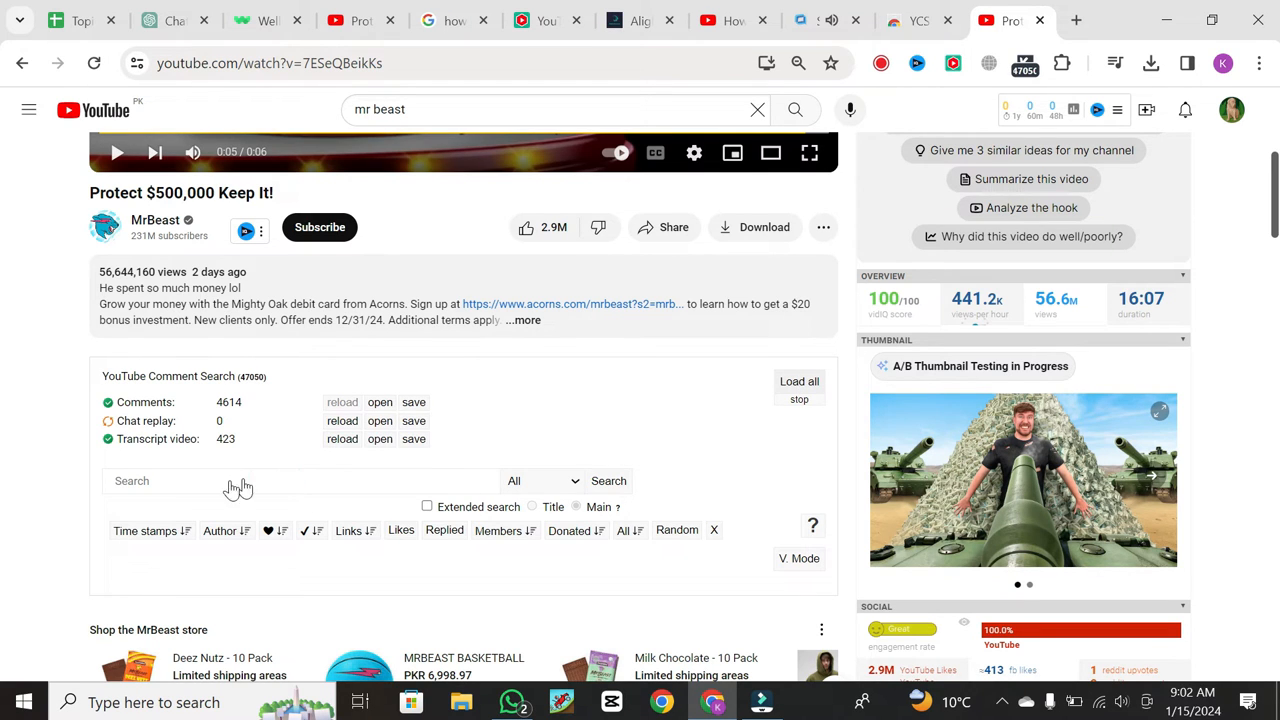
mouse_move(714, 428)
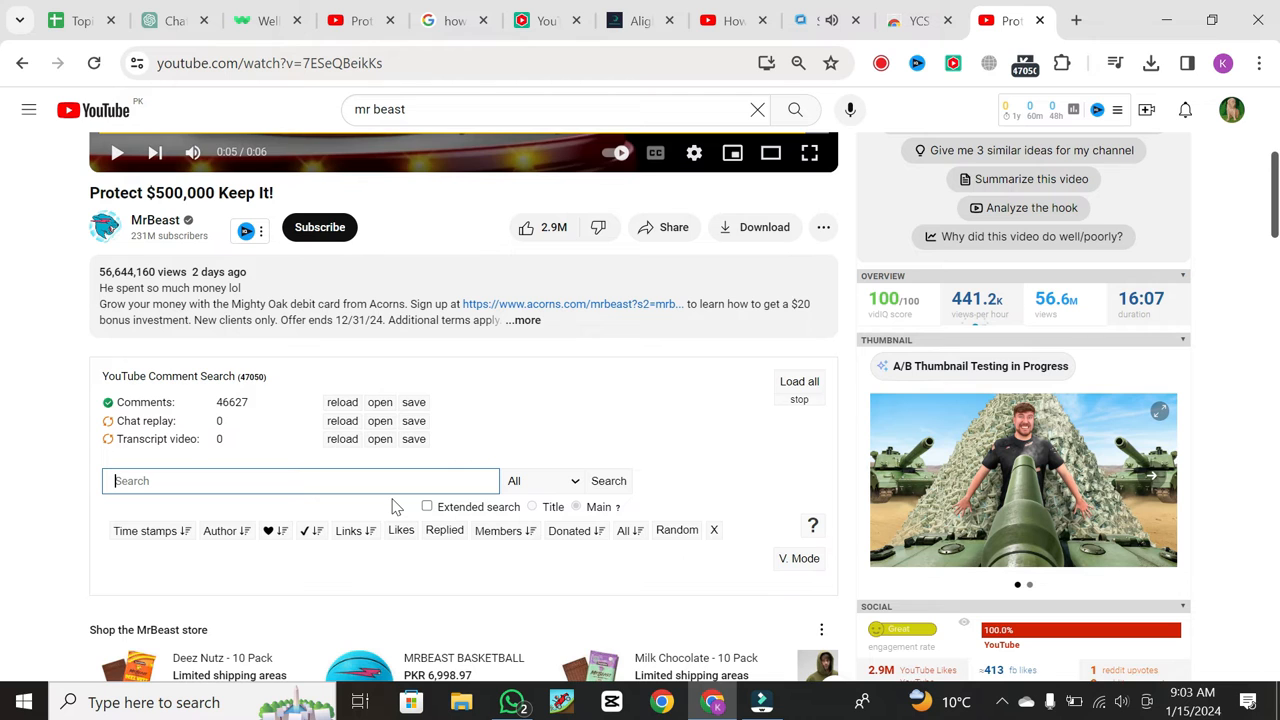
type("smartdocter1")
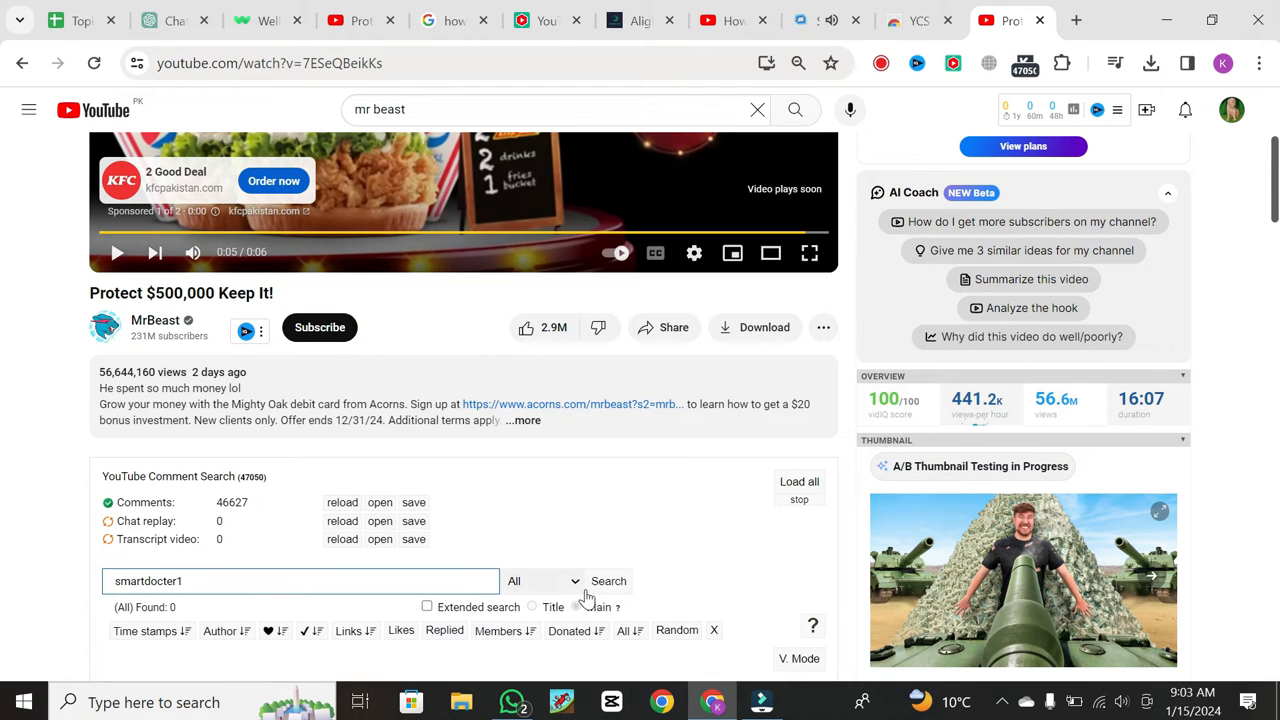
left_click(608, 581)
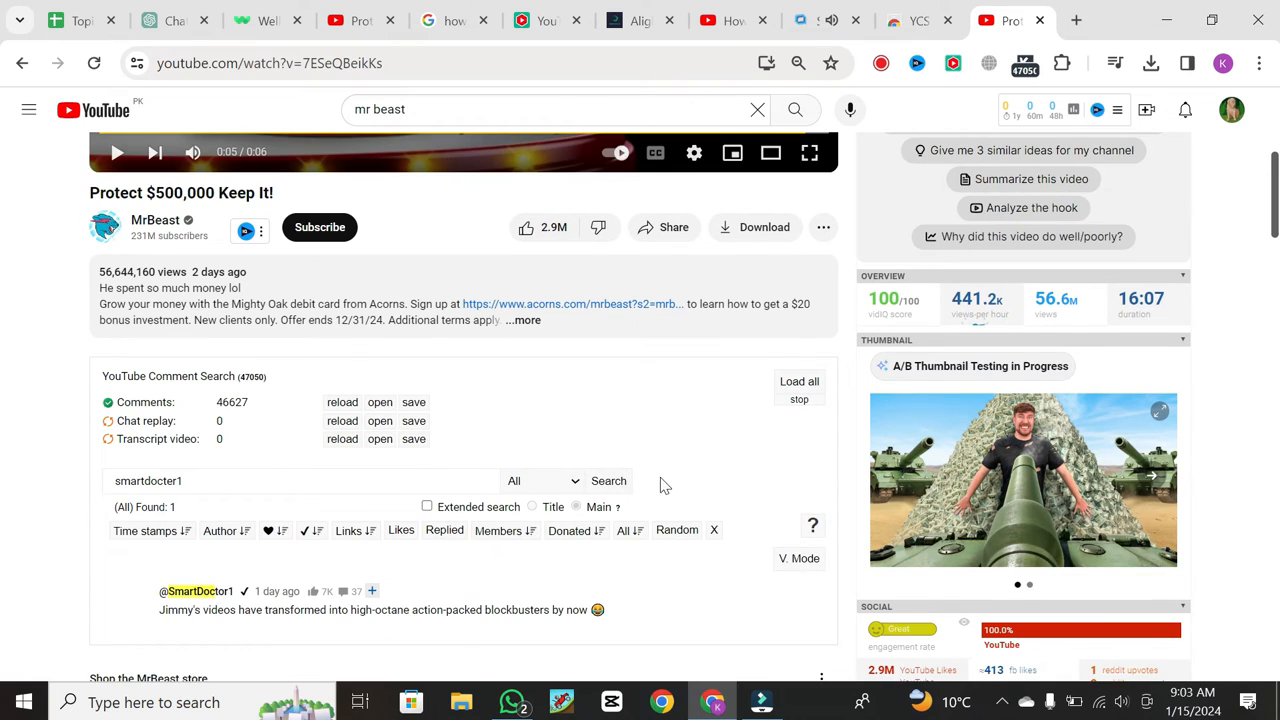
scroll("down", 3)
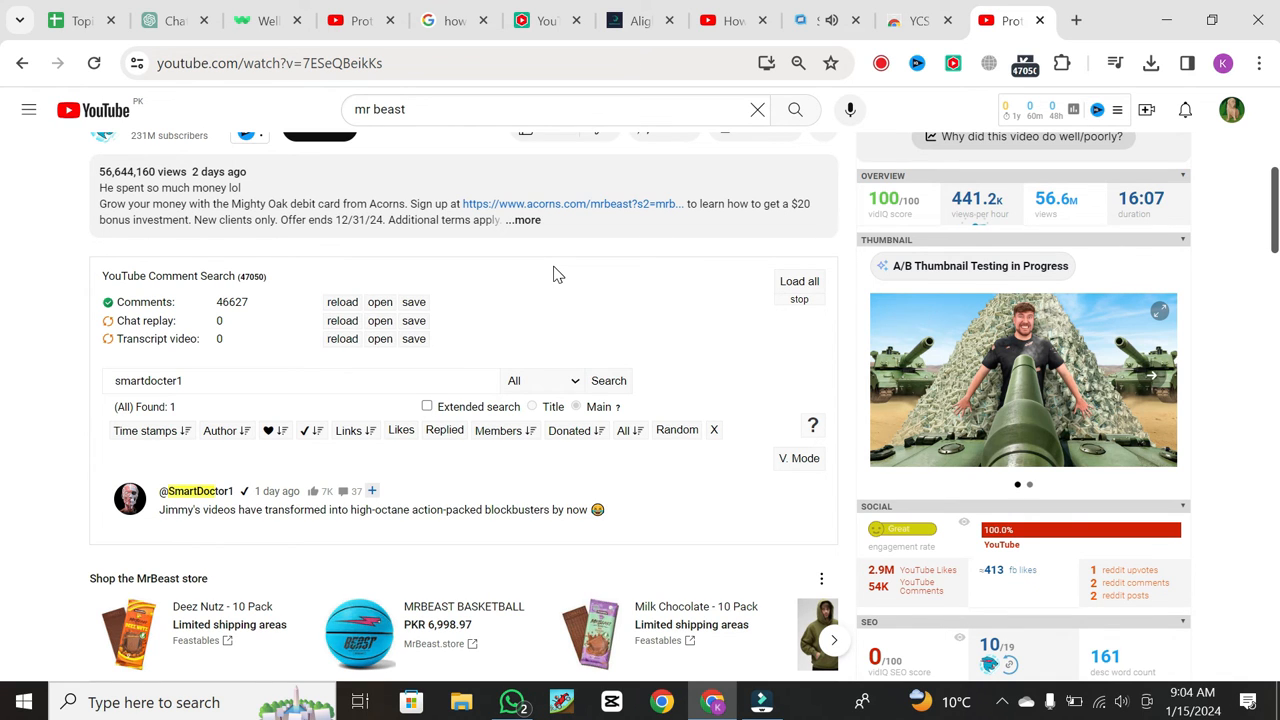
mouse_move(560, 367)
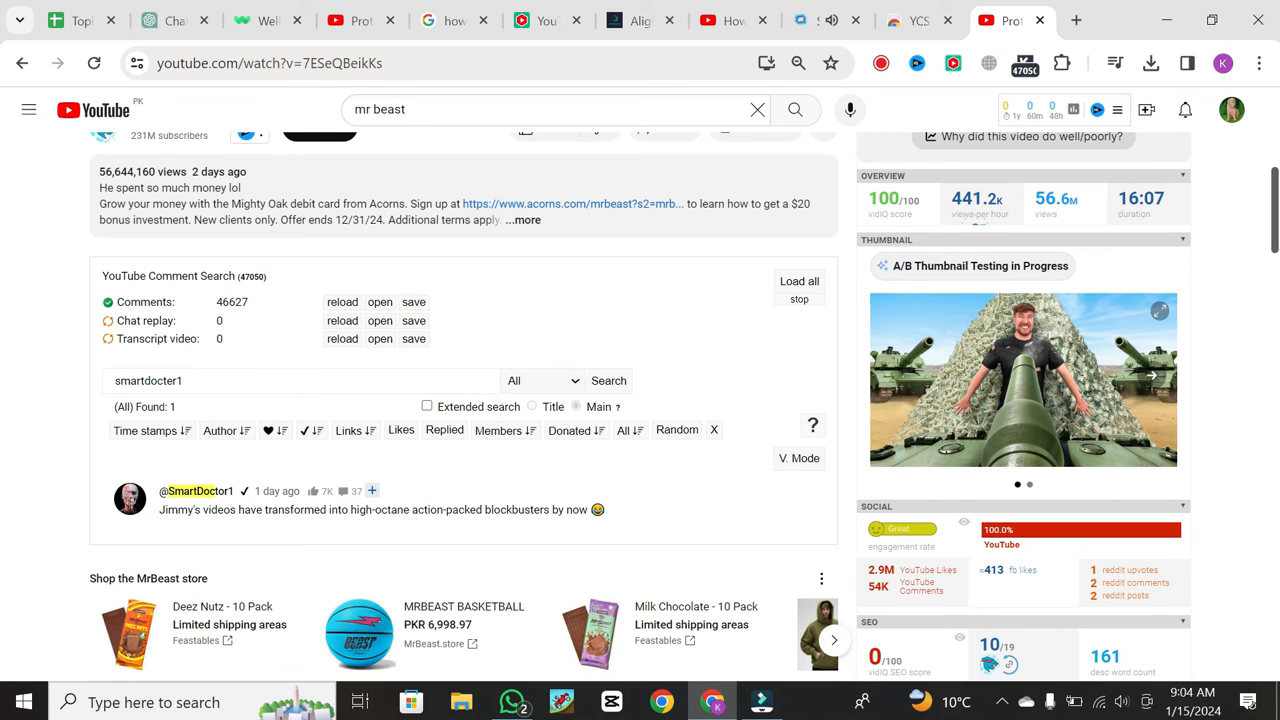
left_click(540, 380)
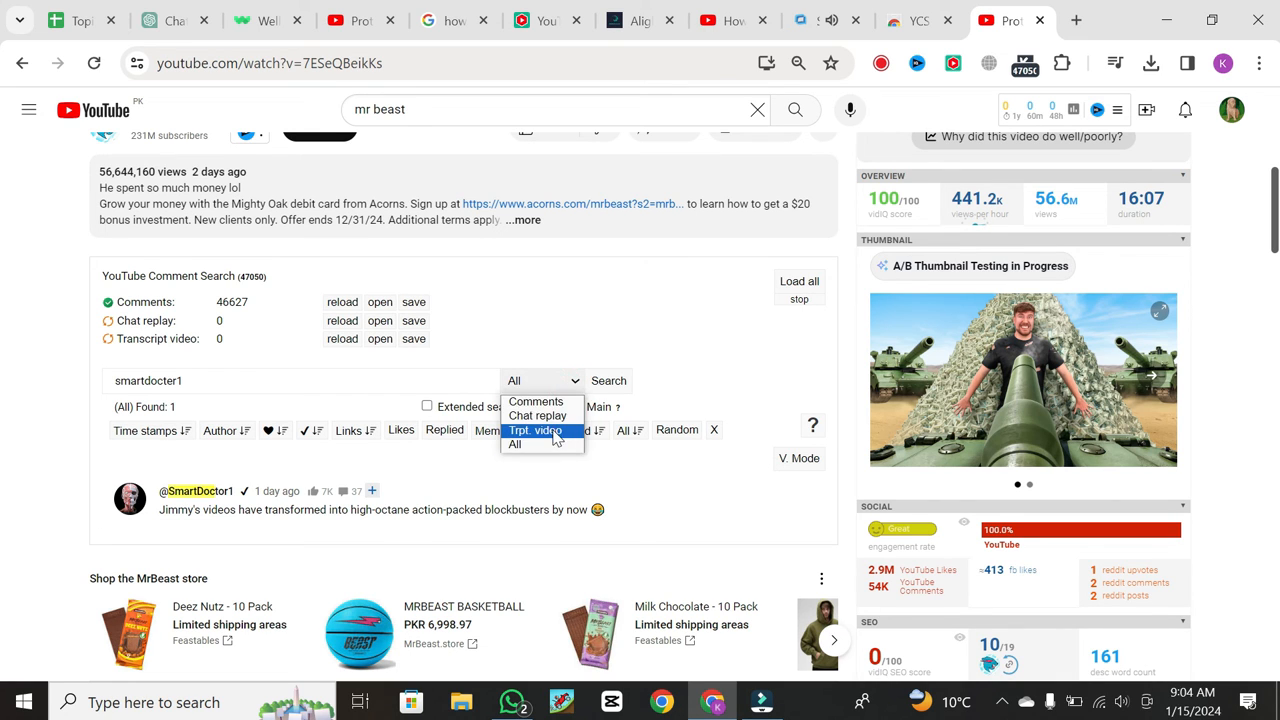
mouse_move(538, 415)
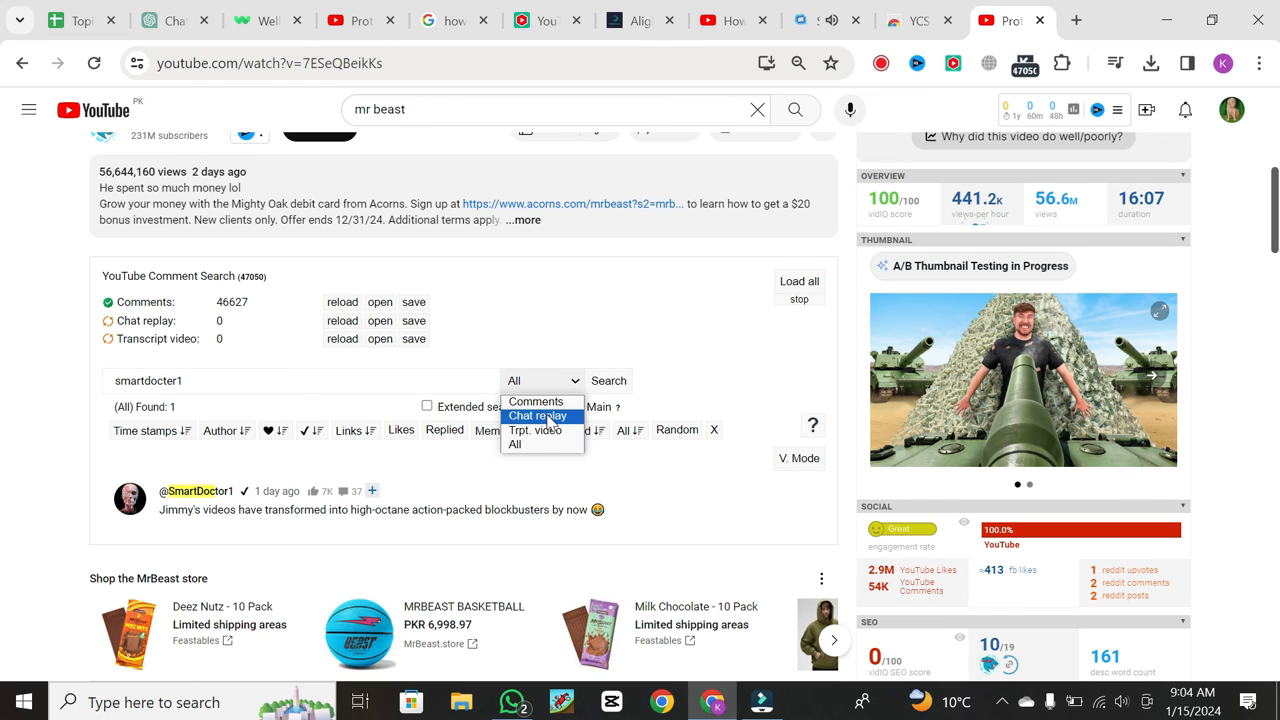
mouse_move(720, 411)
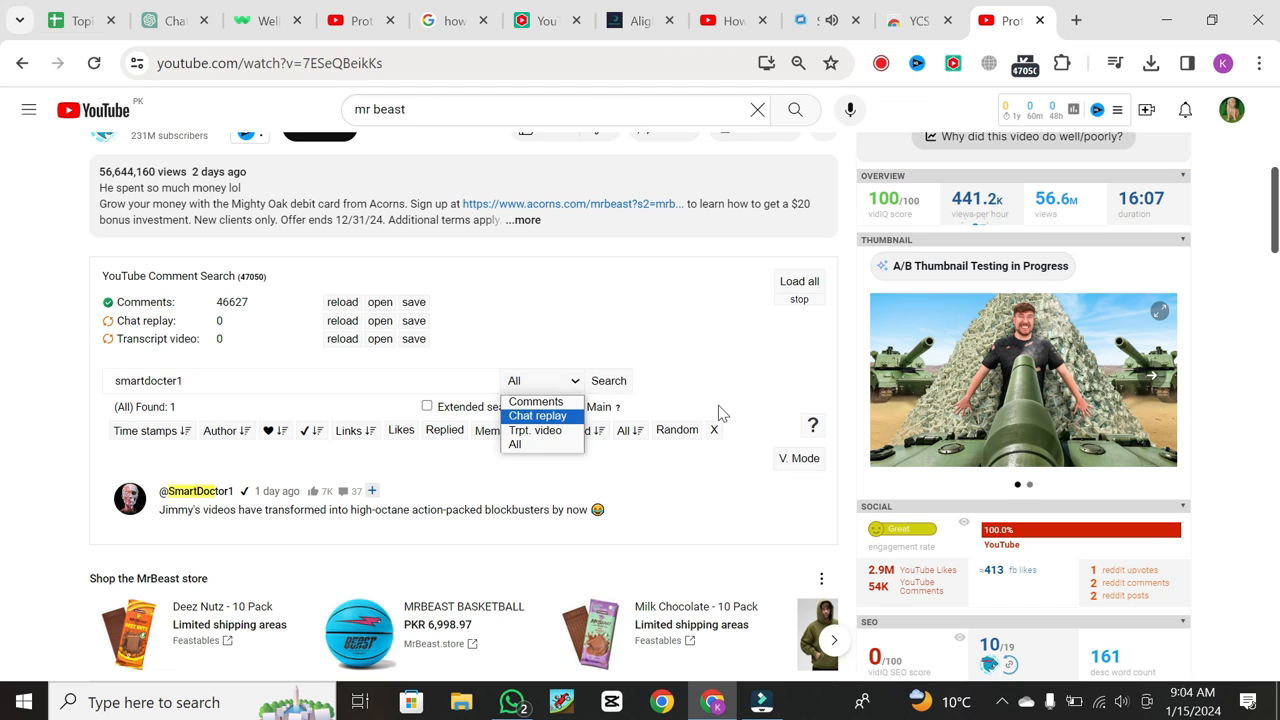
left_click(765, 404)
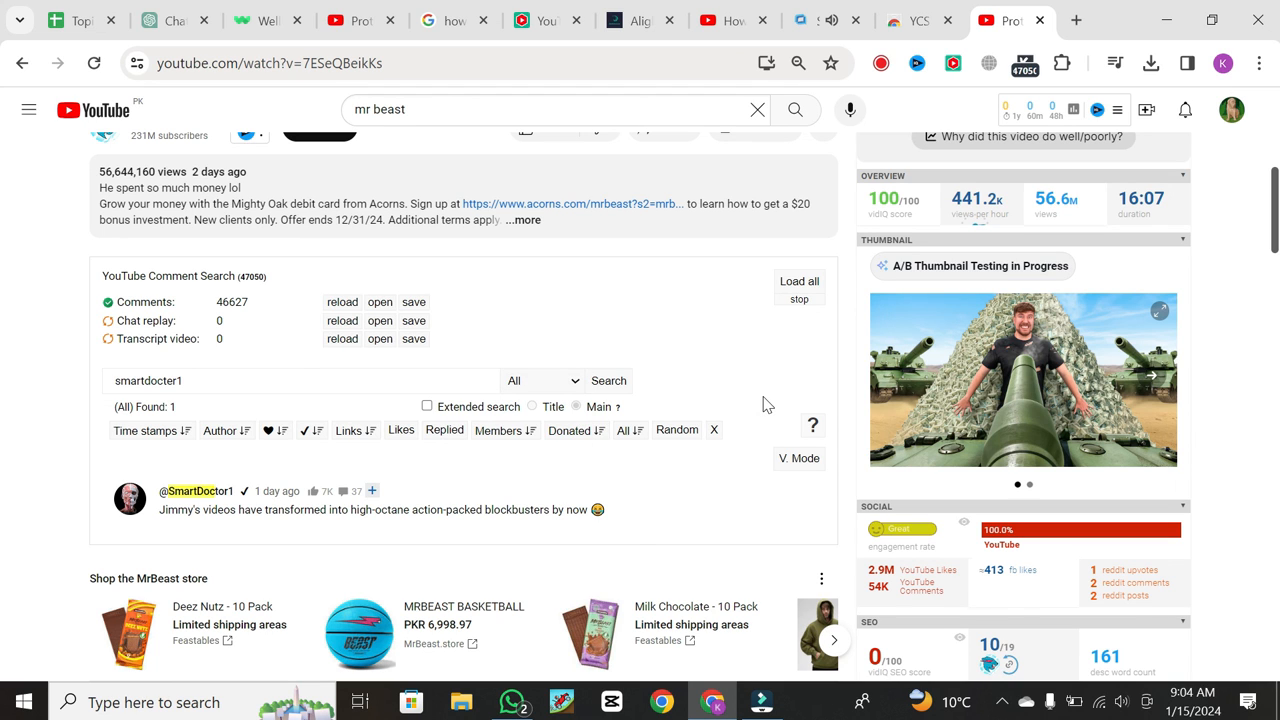